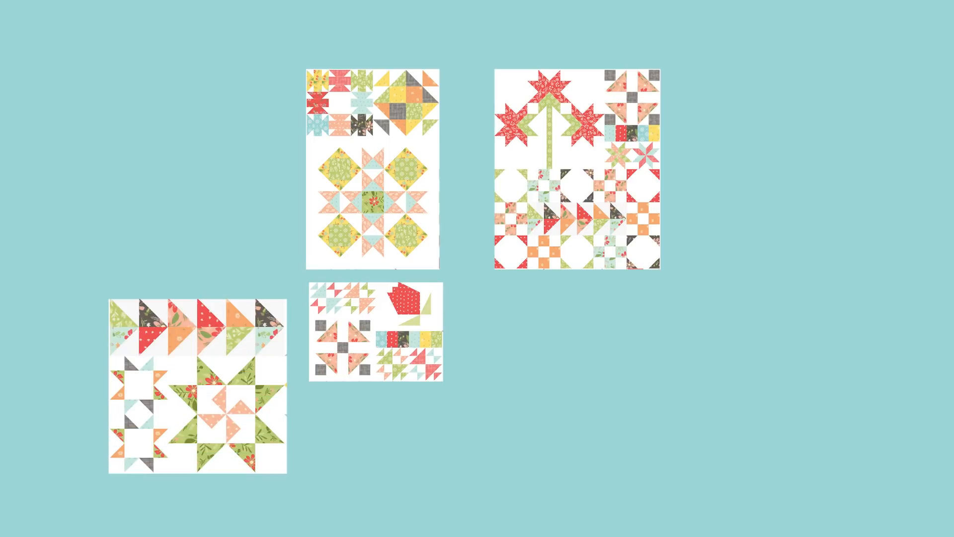
Slide the star-and-flying-geese panel right and slightly down against the small center block.
drag(195, 390, 225, 404)
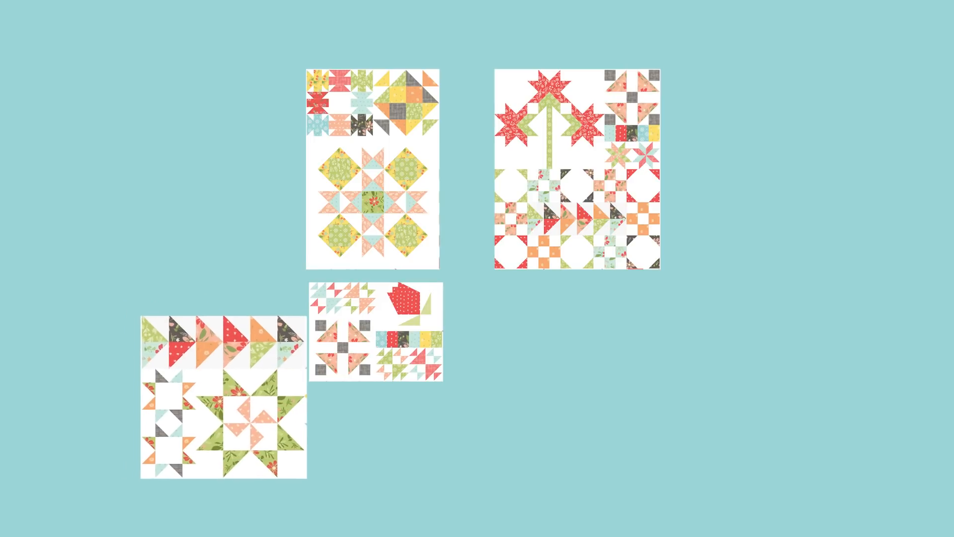